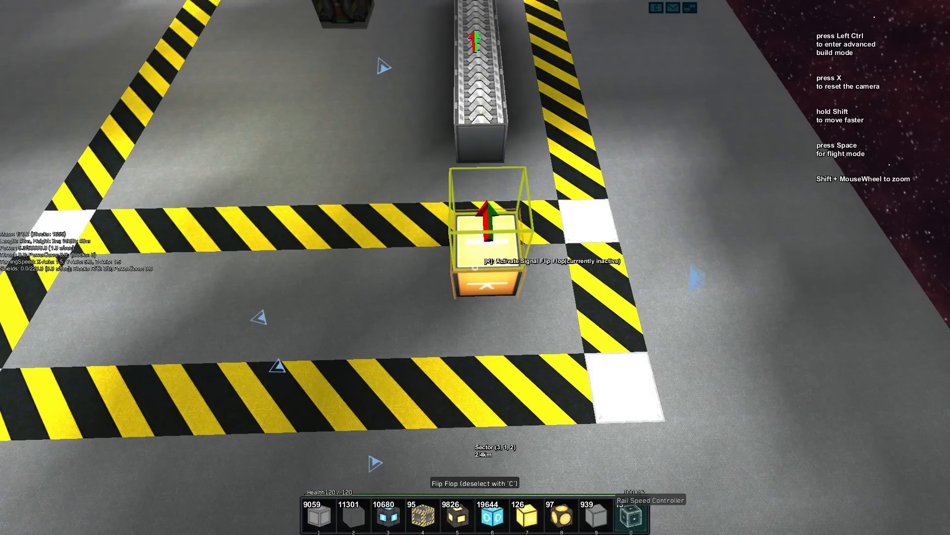
Step: Put Flip Flop and NOT-Signal logic blocks and a button beside the rail, then switch to flight
key("ctrl")
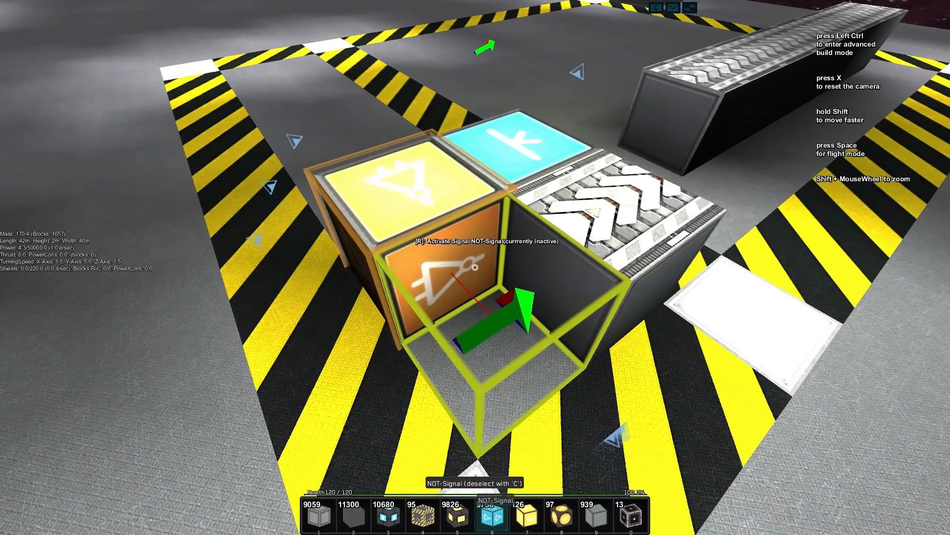
key("ctrl")
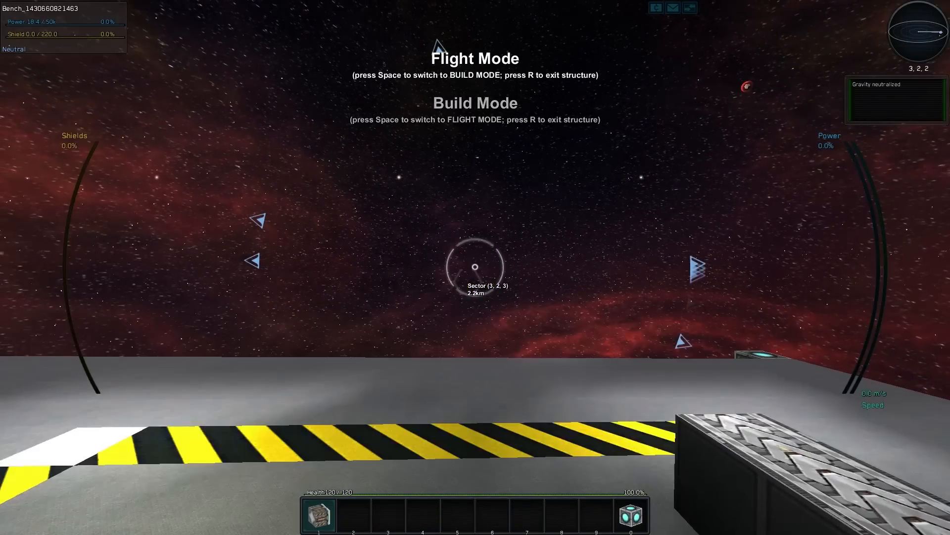
Step: Re-enter the ship core's build mode and stack Rail Basic blocks into a vertical column
key("space")
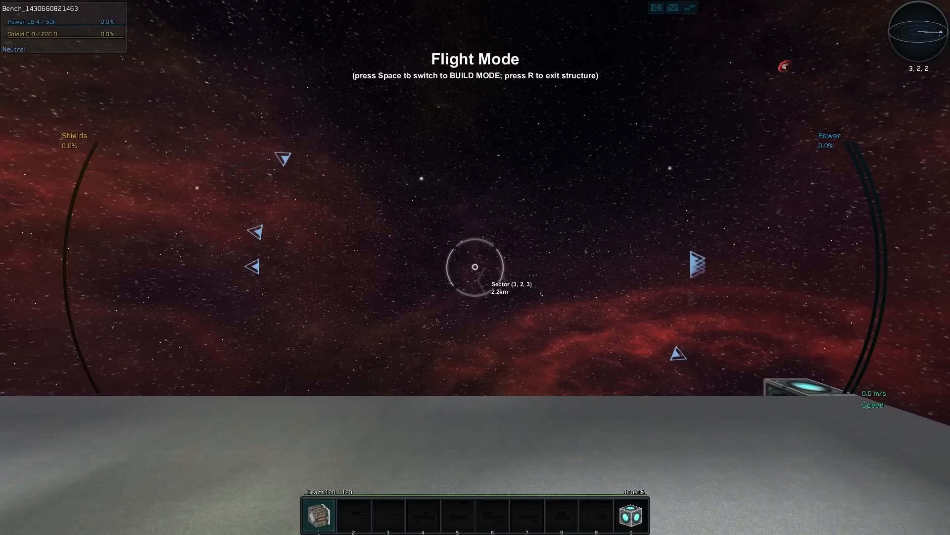
key("space")
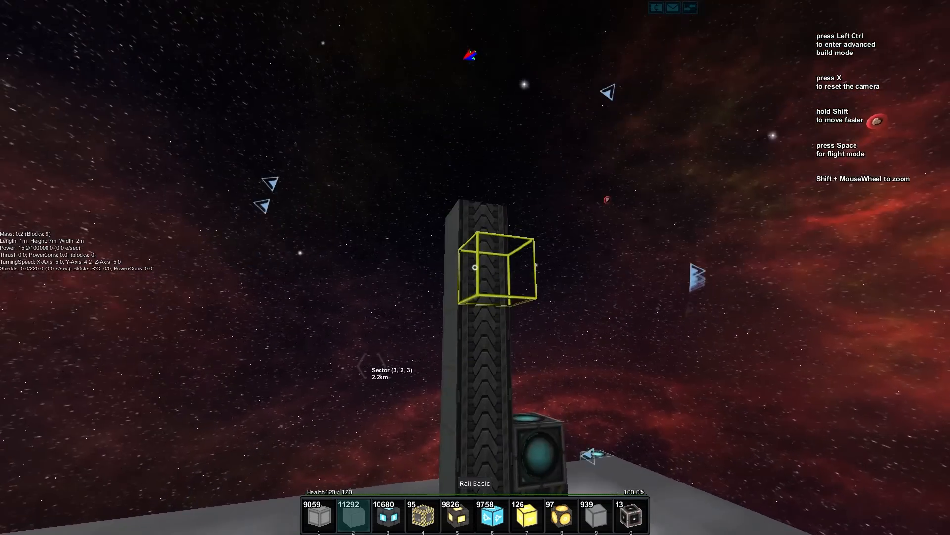
mouse_move(476, 268)
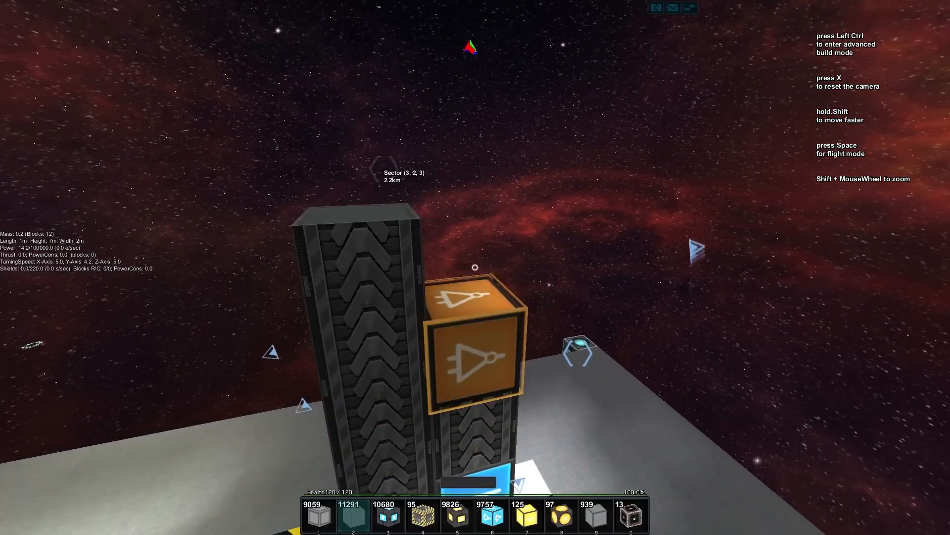
Step: Mount a NOT-Signal block, a Button and an Inner Ship Remote on the rail tower's side
key("ctrl")
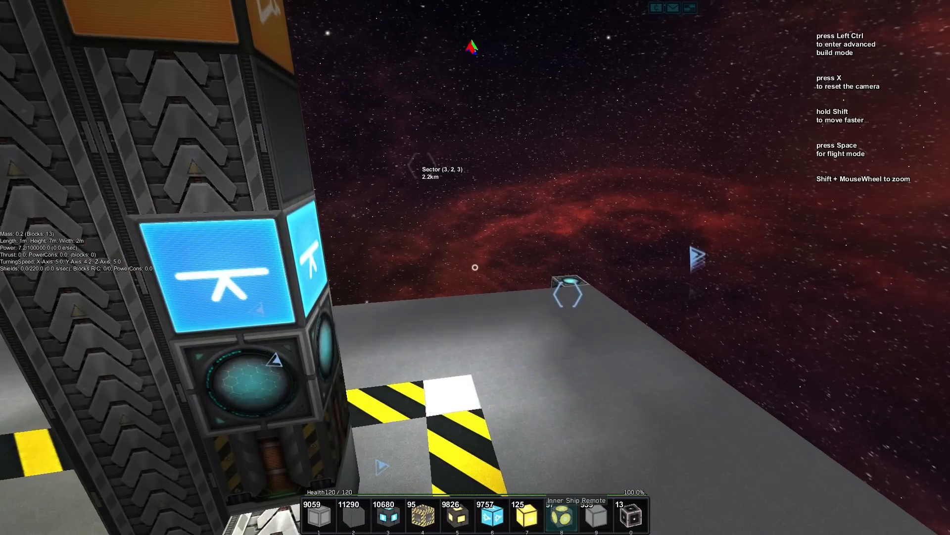
Step: Place a new Ship Core floating beside the rail tower and enter its build mode
key("i")
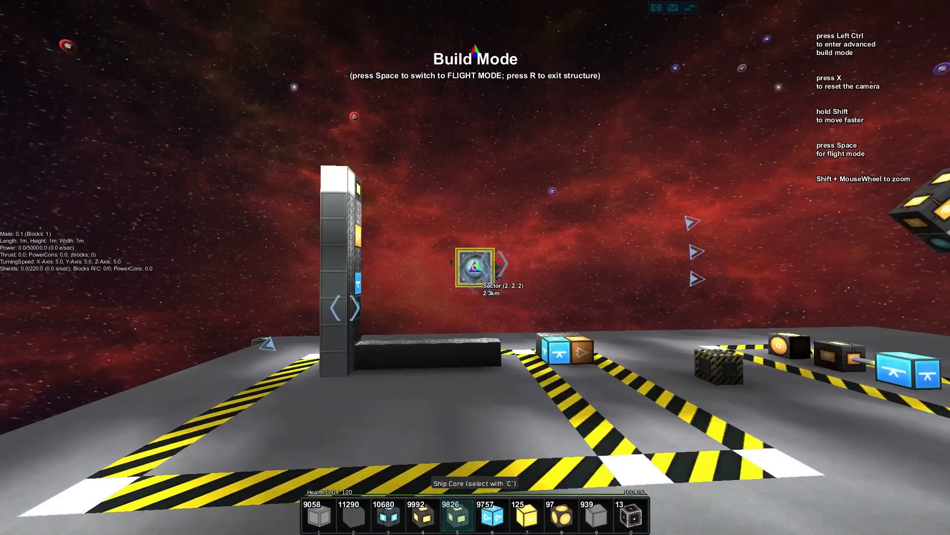
Step: Fly to the new ship core and attach a rail docker block beneath it
key("space")
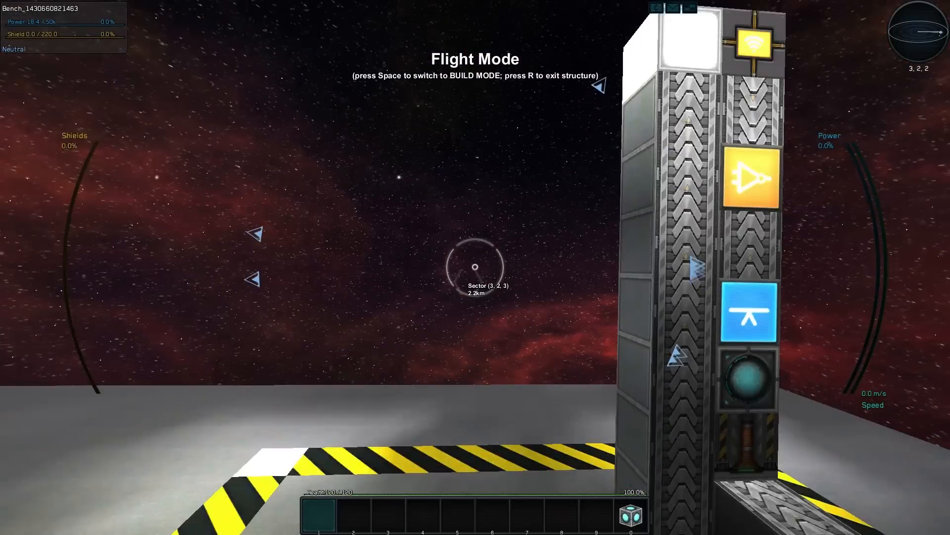
key("Space")
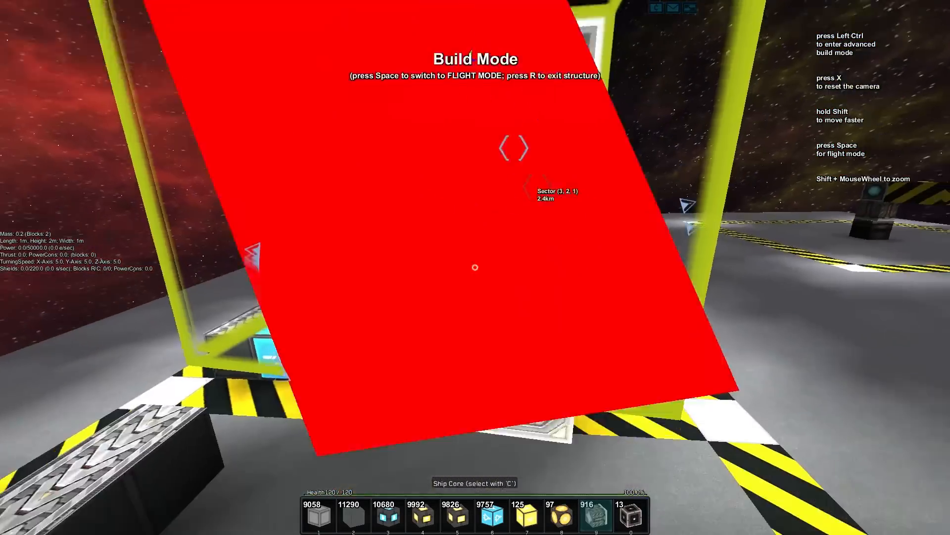
key("space")
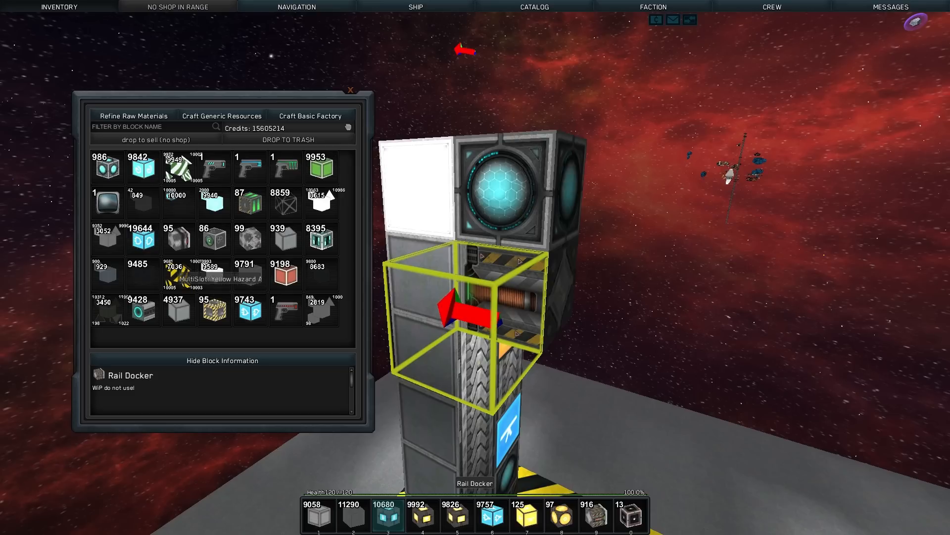
mouse_move(178, 203)
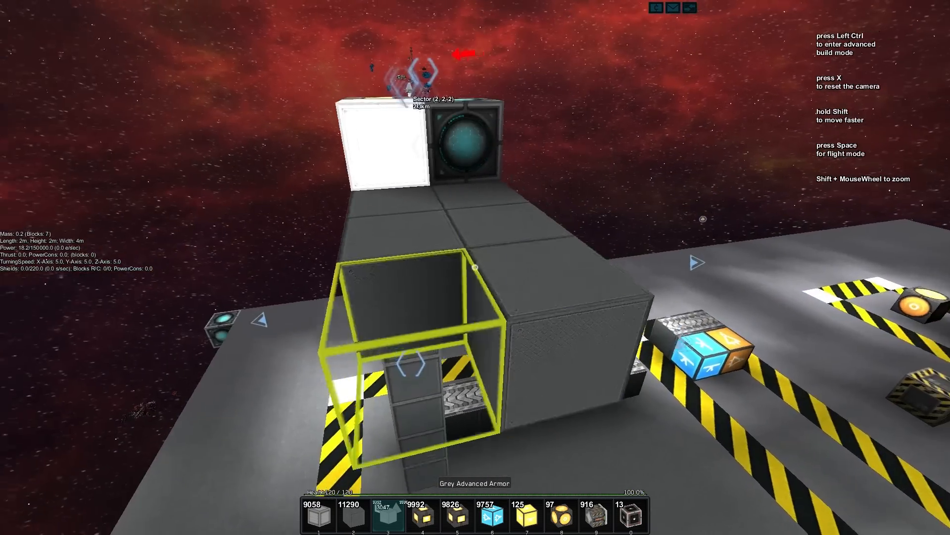
Step: Place a Wireless Logic Module beside the flip-flop and NOT gate next to the floor rails
key("ctrl")
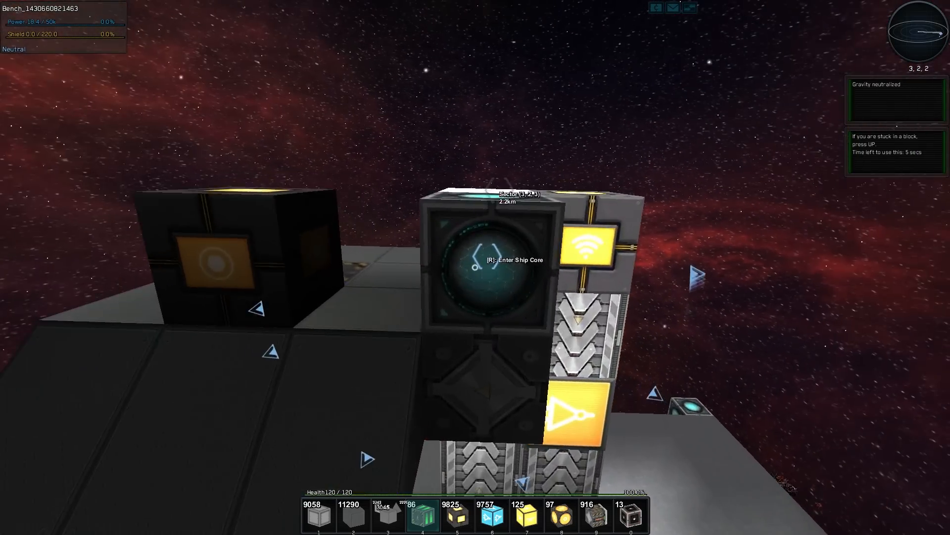
key("r")
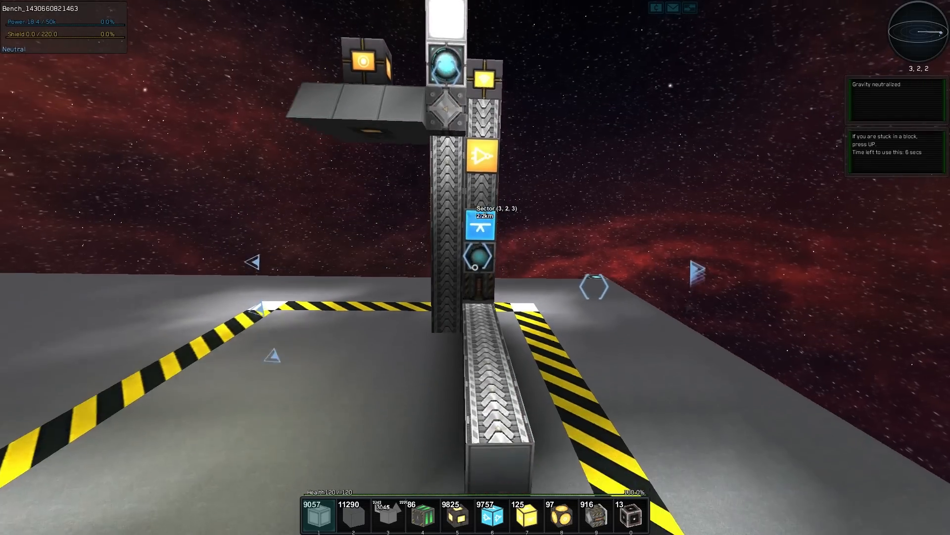
mouse_move(476, 267)
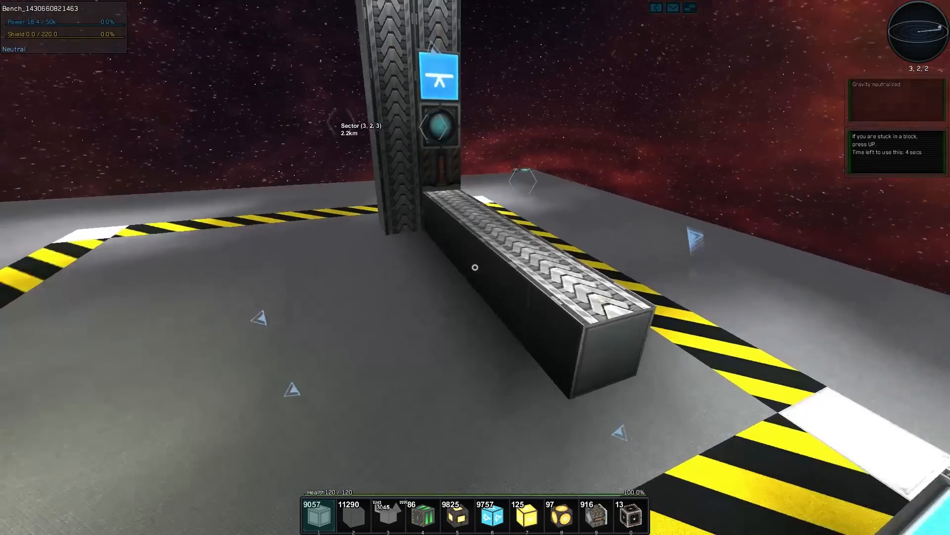
mouse_move(475, 268)
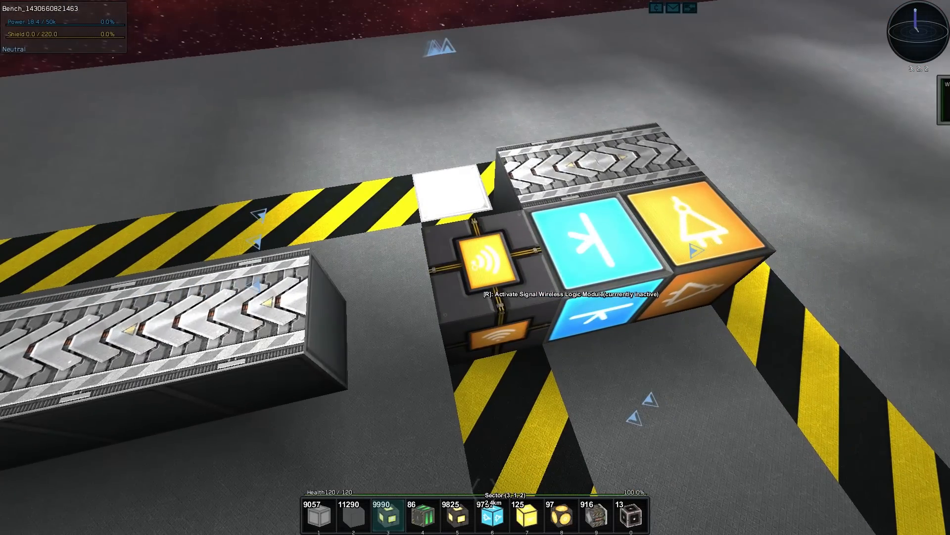
Step: Connect the side-by-side wireless logic modules to the adjacent NOT gate and rail blocks
key("r")
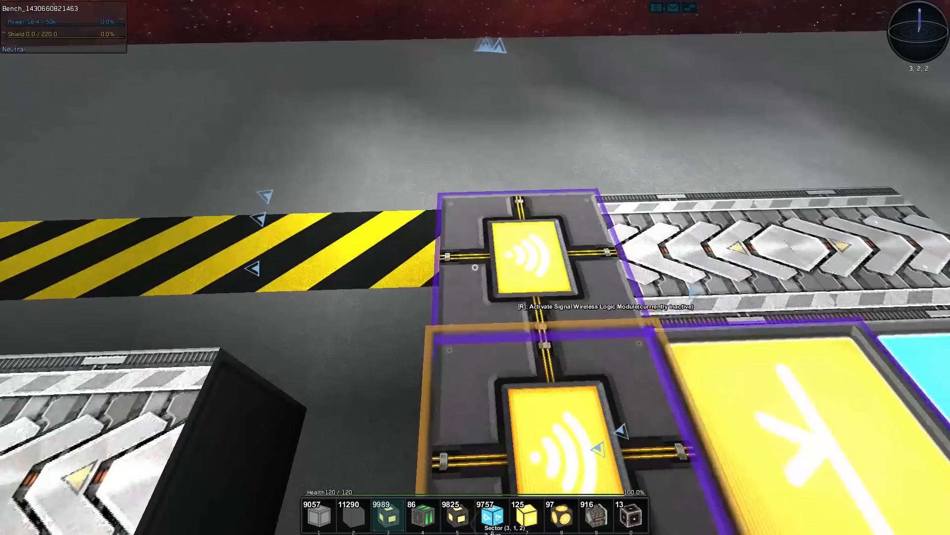
mouse_move(475, 268)
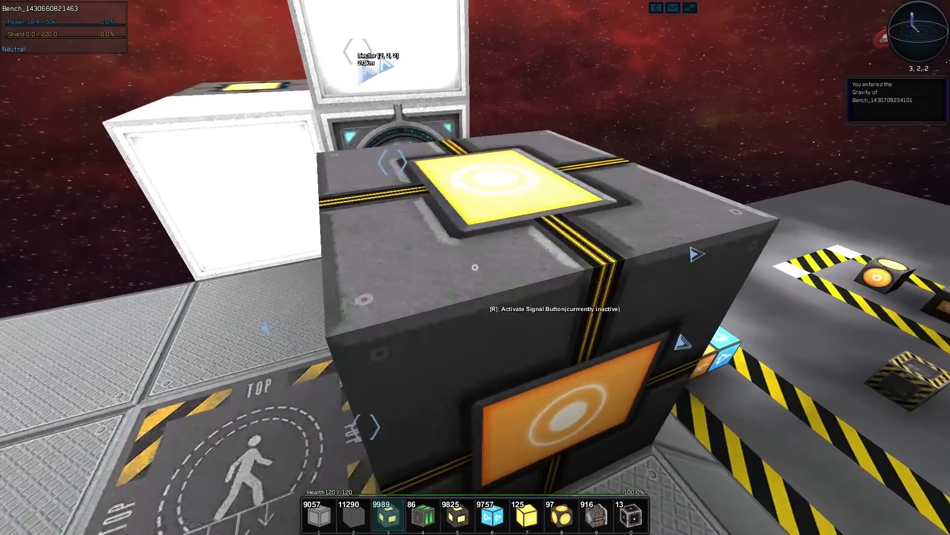
mouse_move(476, 267)
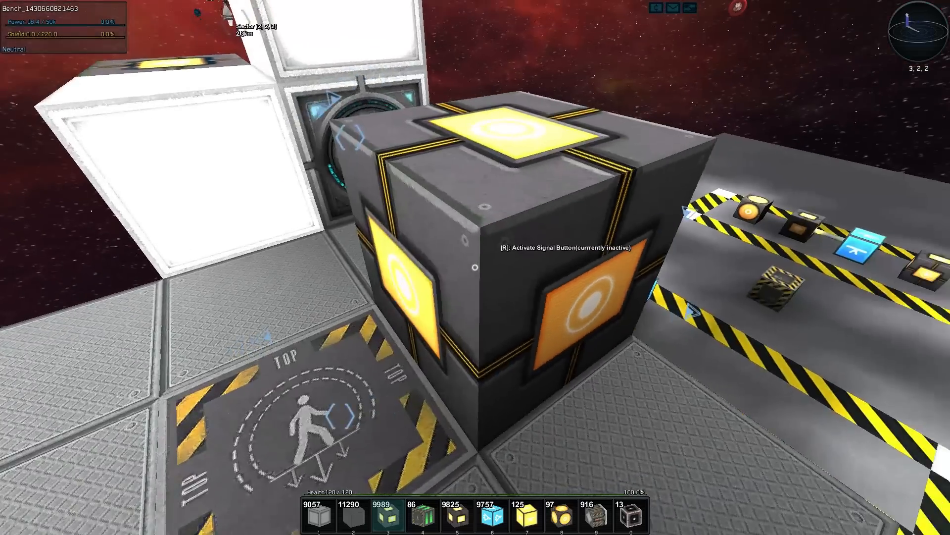
mouse_move(475, 267)
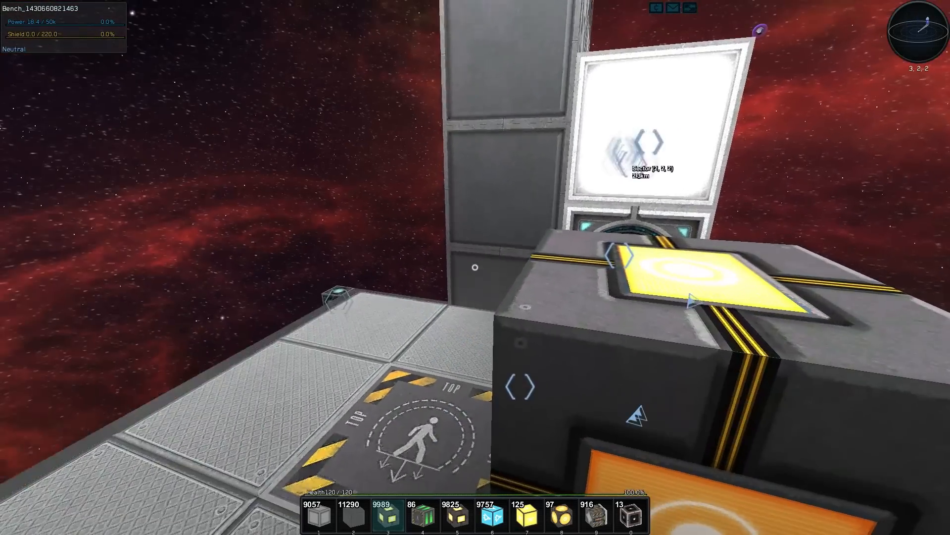
mouse_move(475, 267)
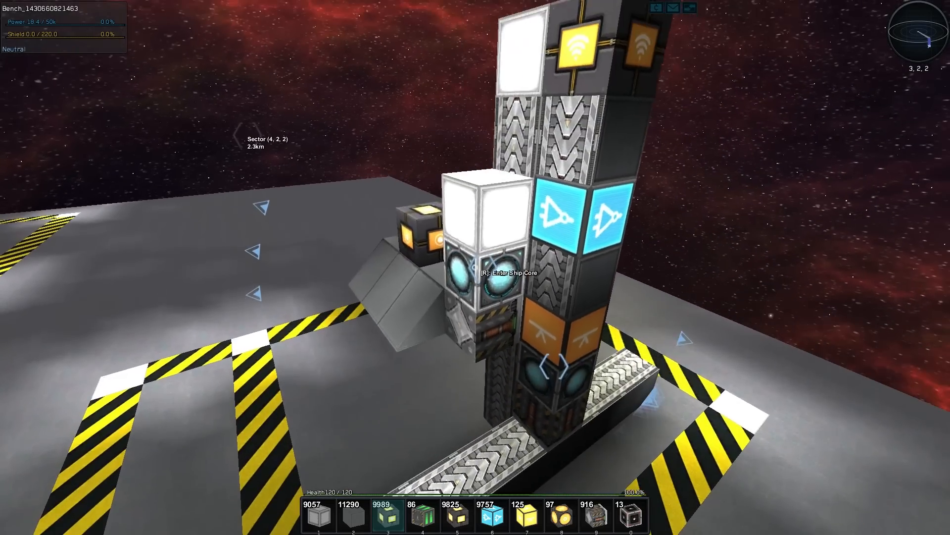
mouse_move(475, 268)
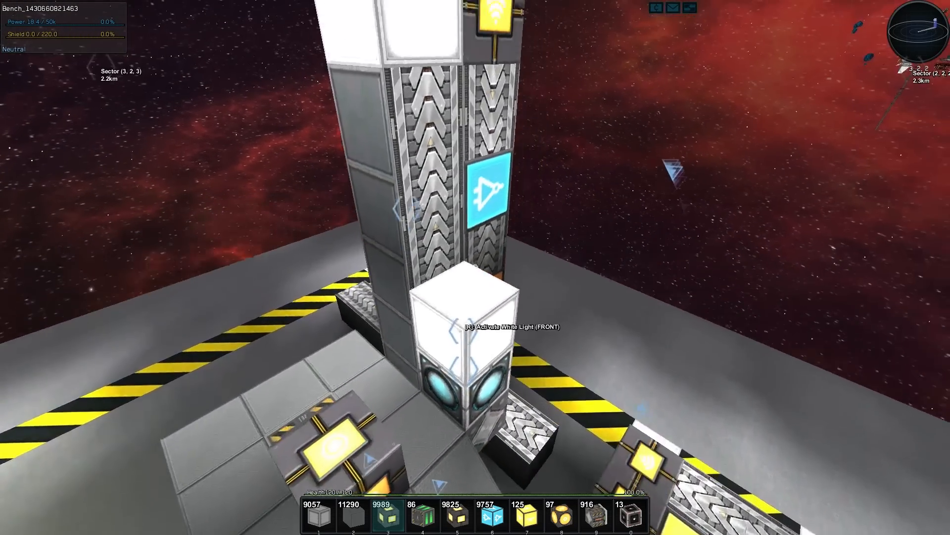
mouse_move(476, 267)
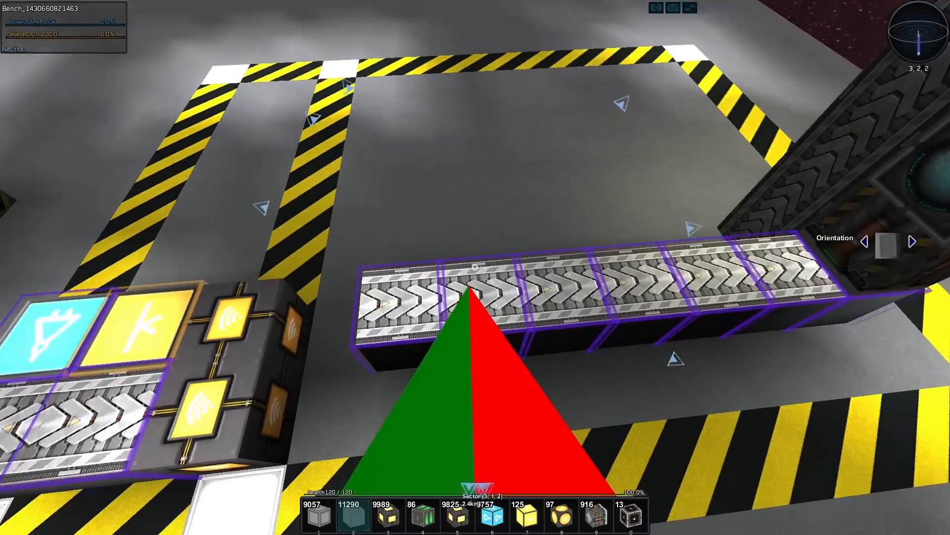
mouse_move(475, 267)
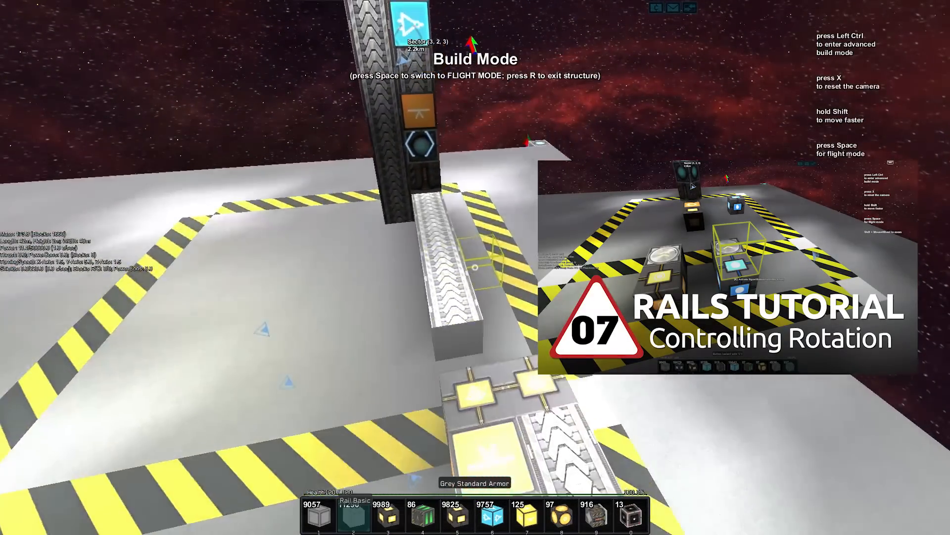
Step: Link the floor wireless logic block to each rail in the row across the pad
key("ctrl")
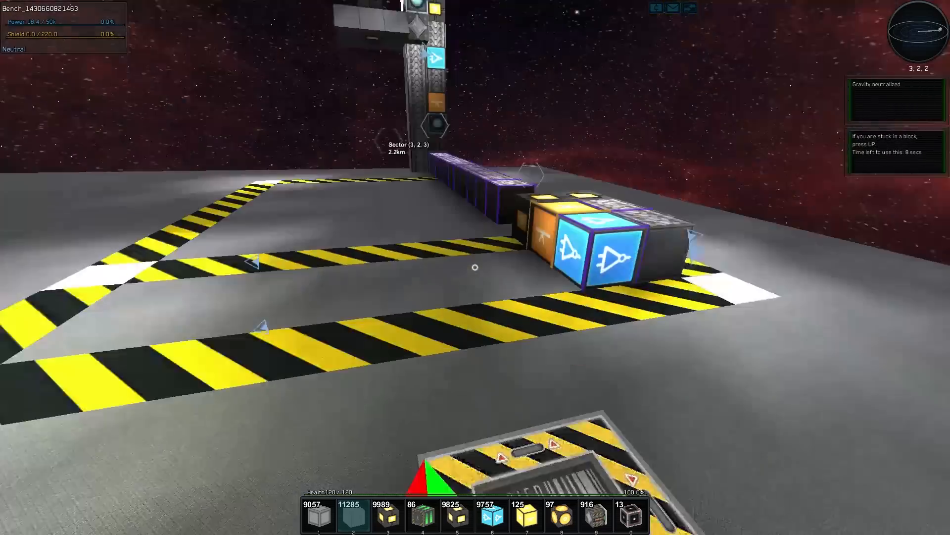
mouse_move(475, 268)
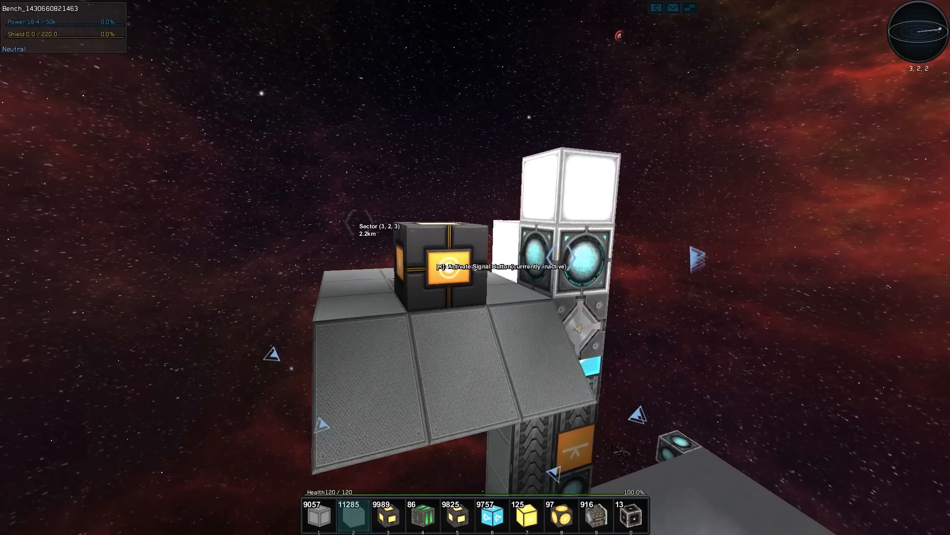
mouse_move(475, 267)
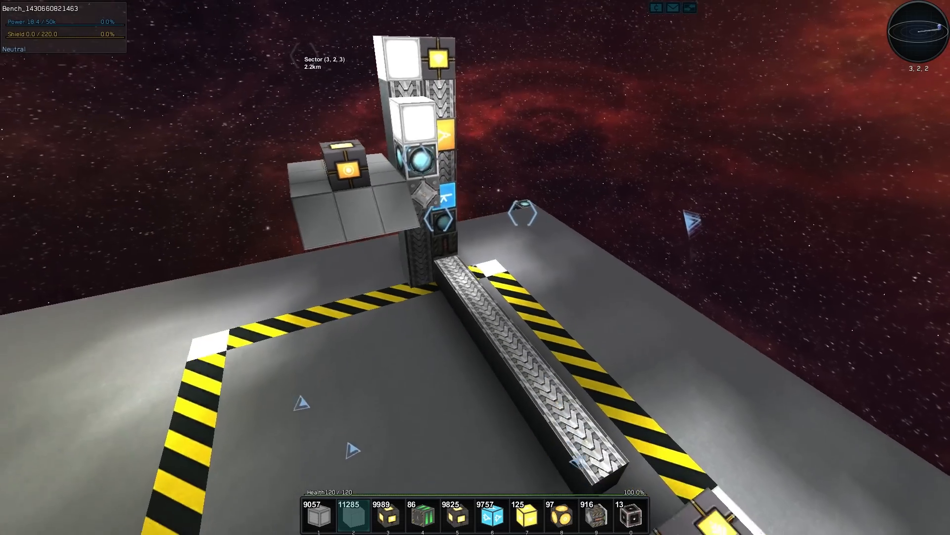